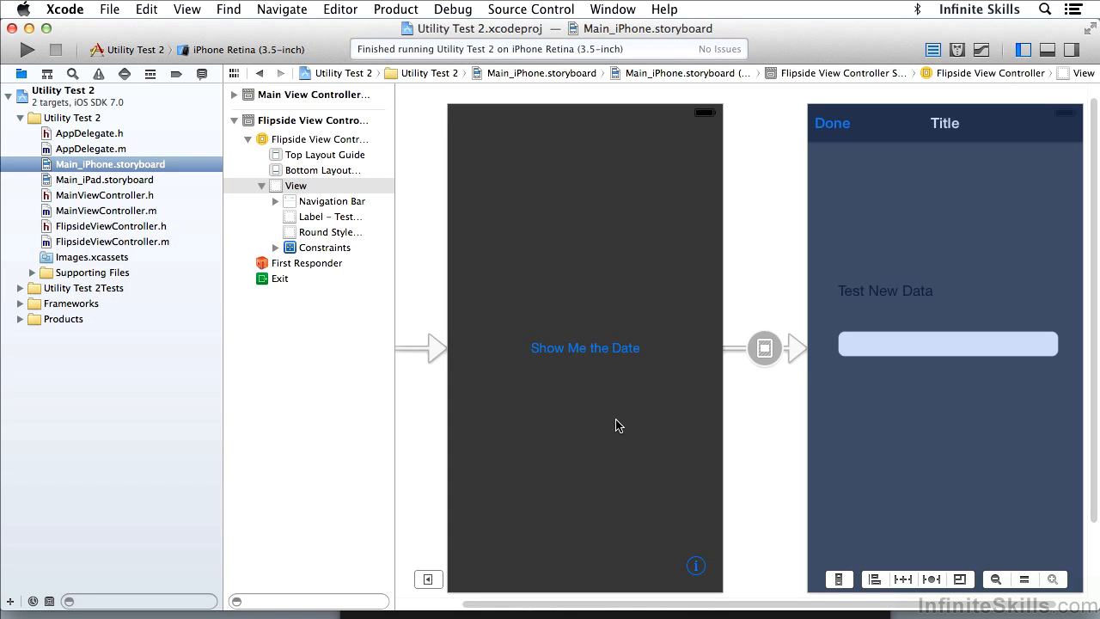
pyautogui.moveTo(612, 351)
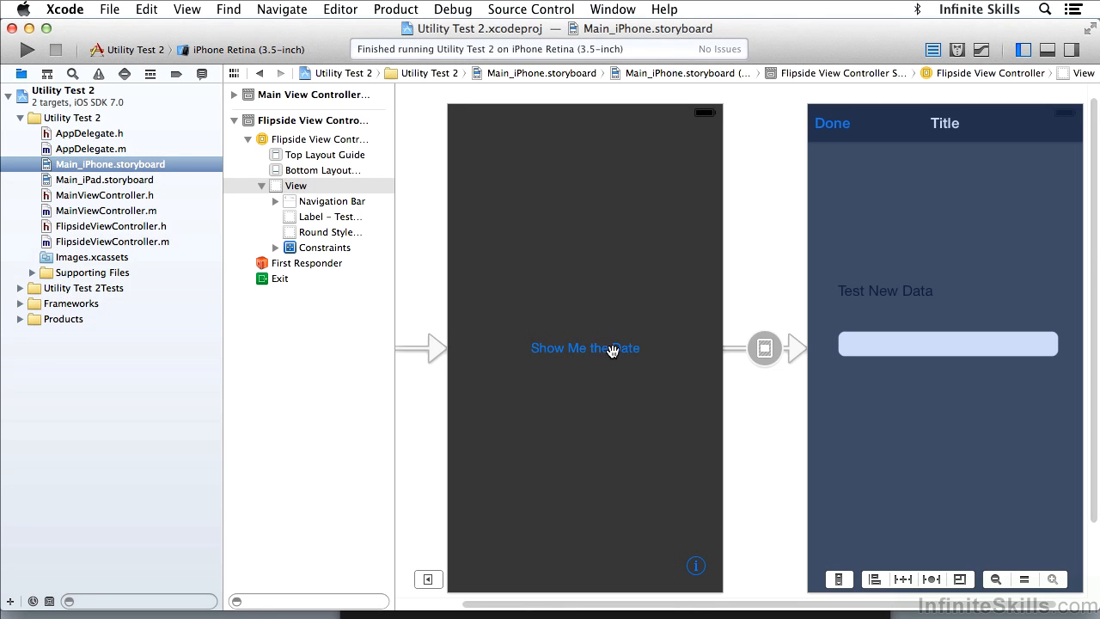
pyautogui.moveTo(611, 353)
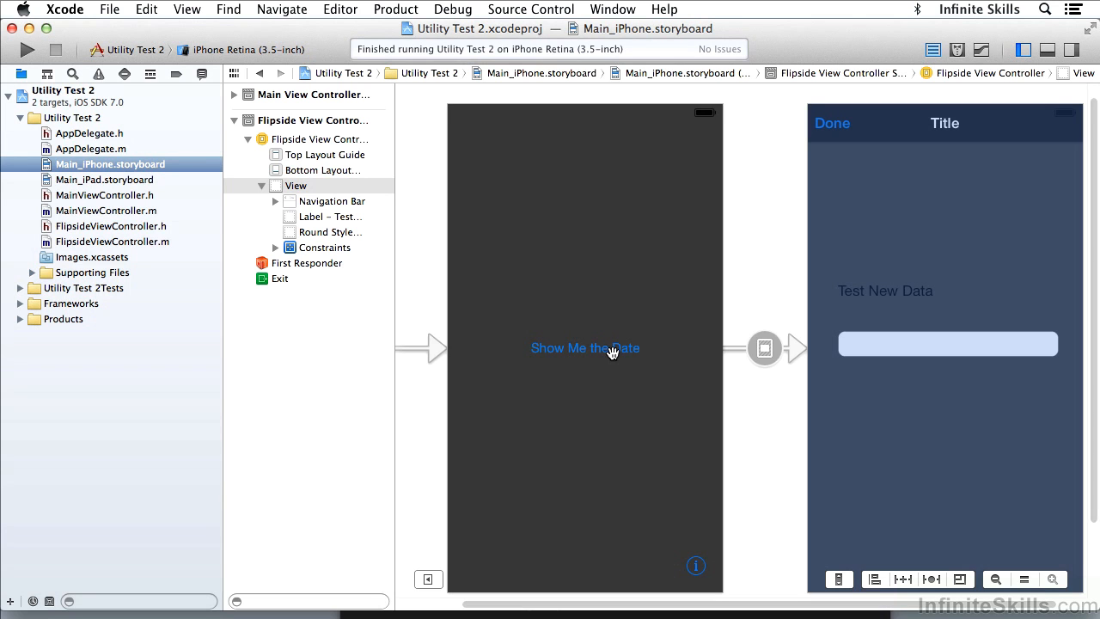
pyautogui.moveTo(588, 439)
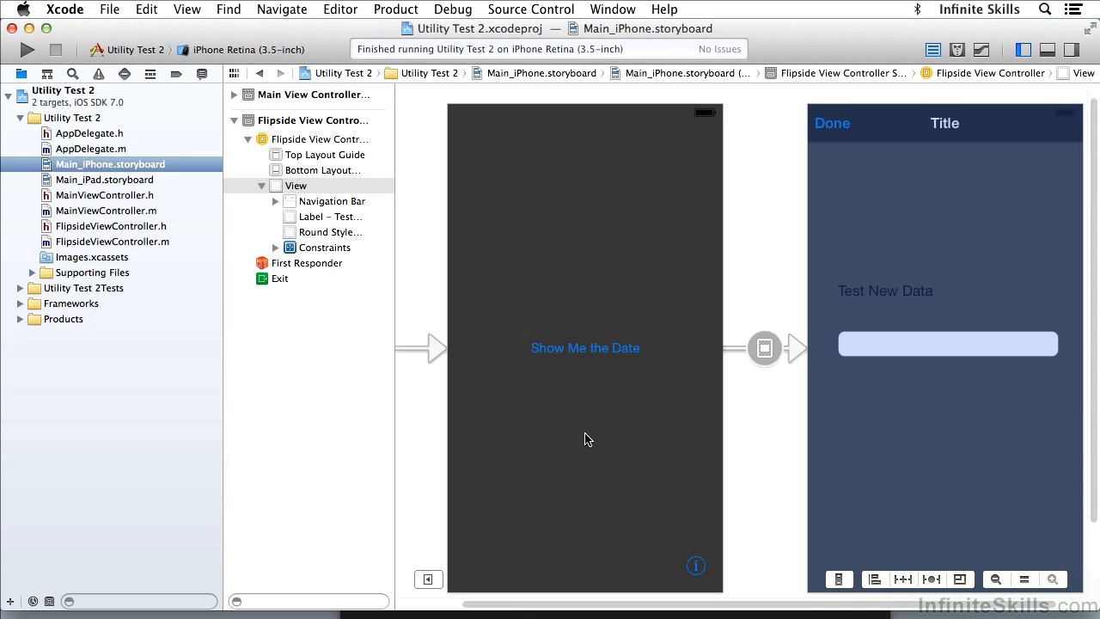
pyautogui.moveTo(678, 395)
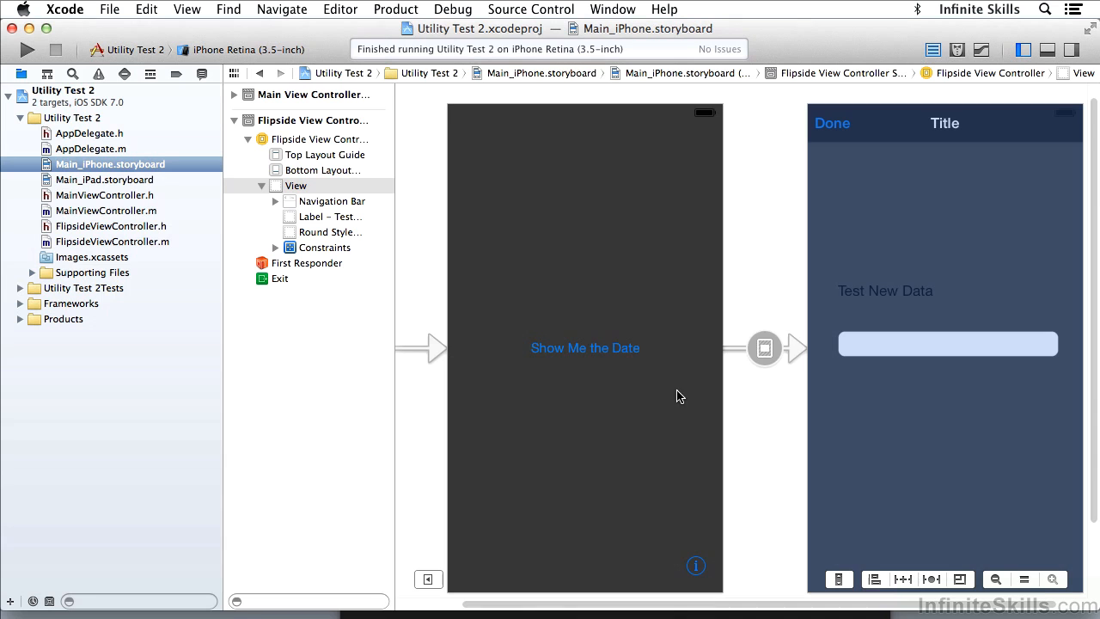
pyautogui.moveTo(765, 349)
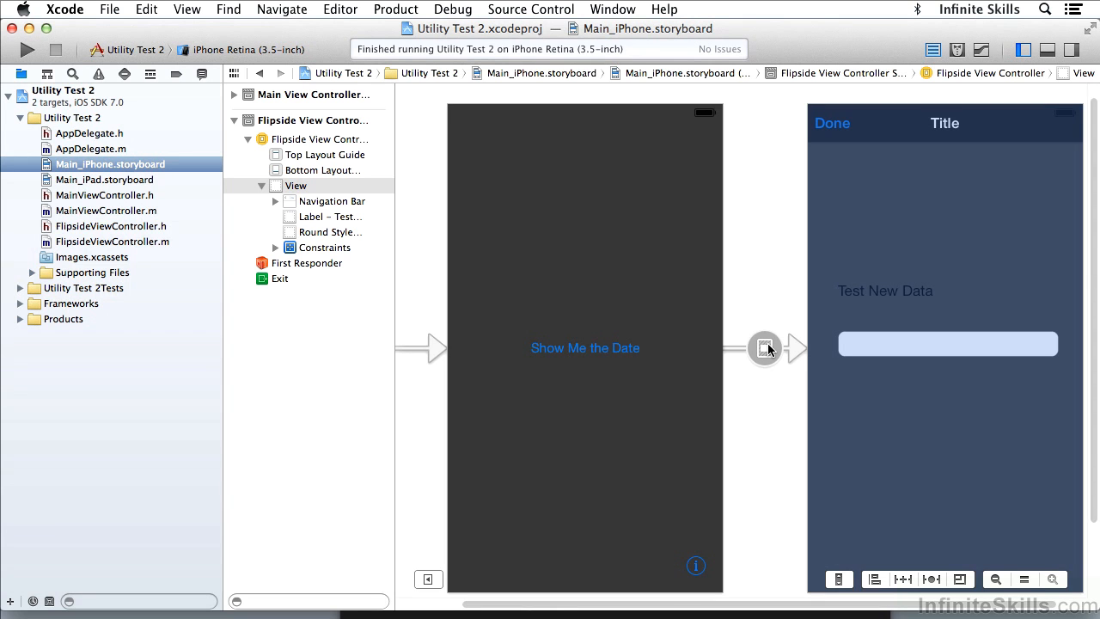
pyautogui.moveTo(604, 394)
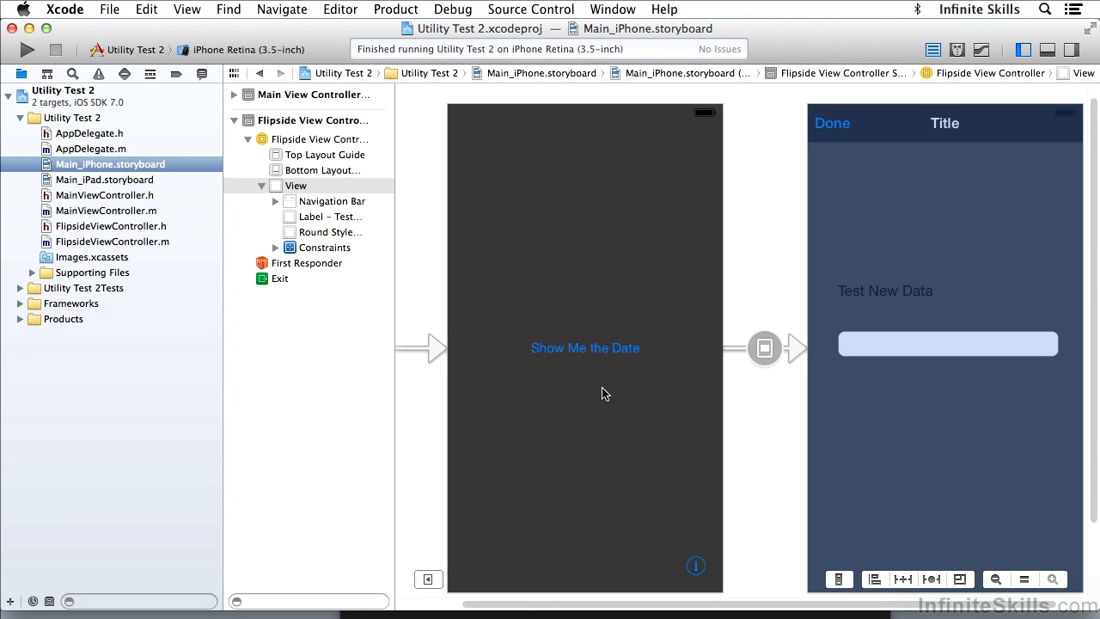
pyautogui.moveTo(945, 412)
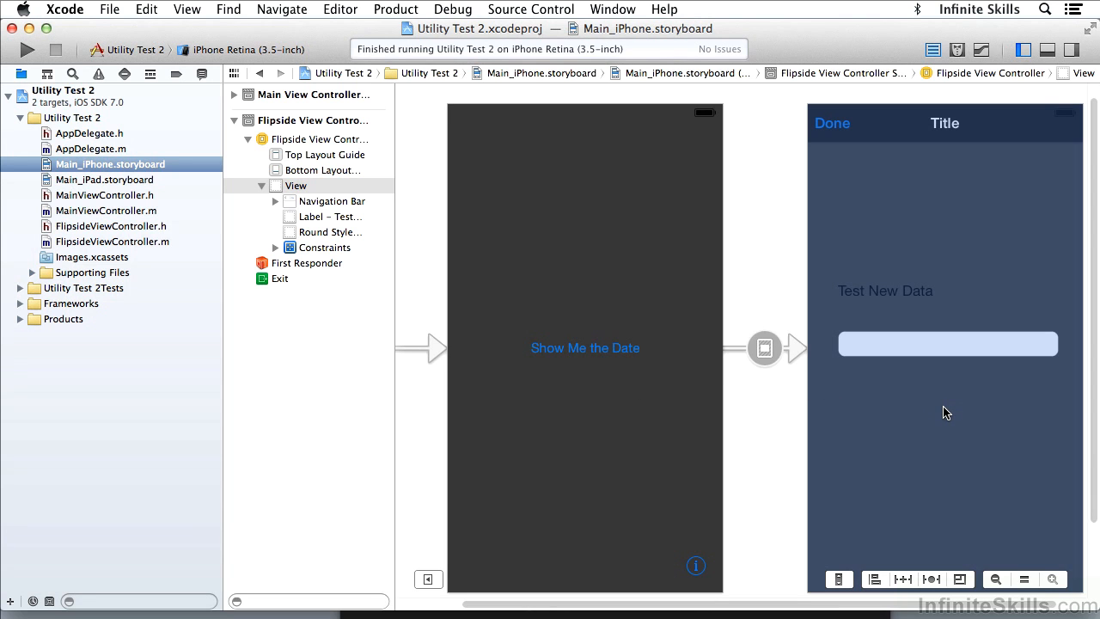
pyautogui.moveTo(767, 371)
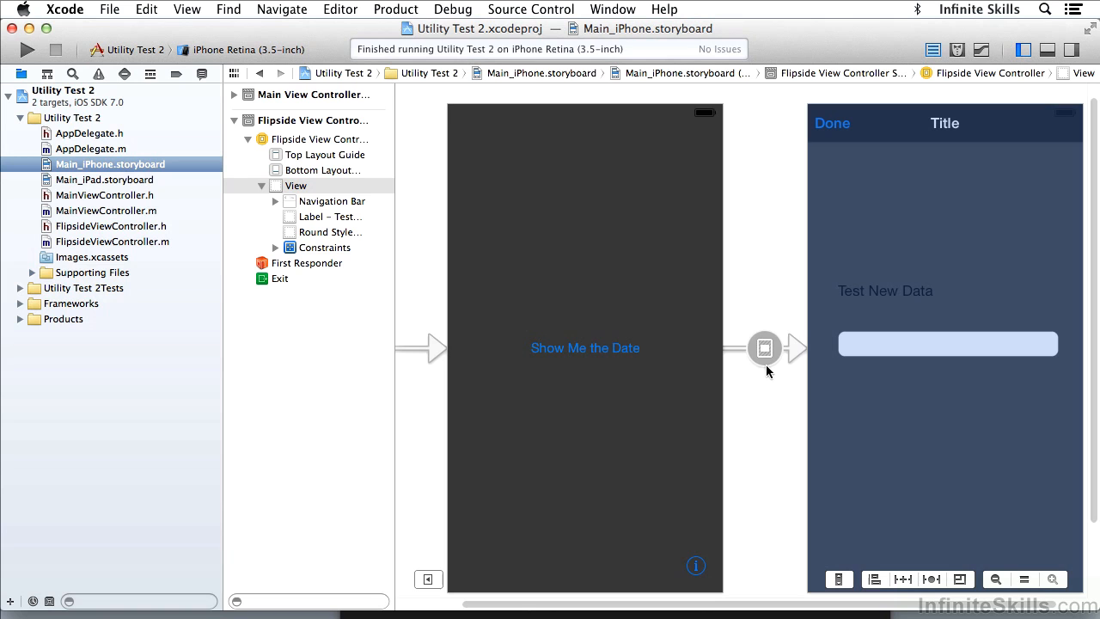
pyautogui.moveTo(853, 395)
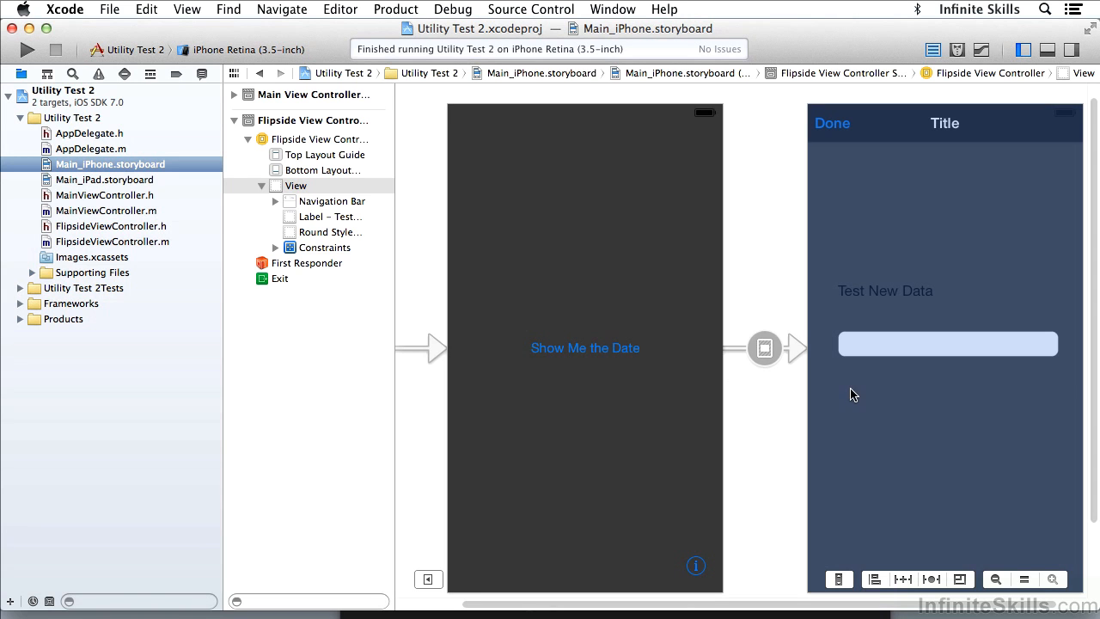
pyautogui.moveTo(910, 415)
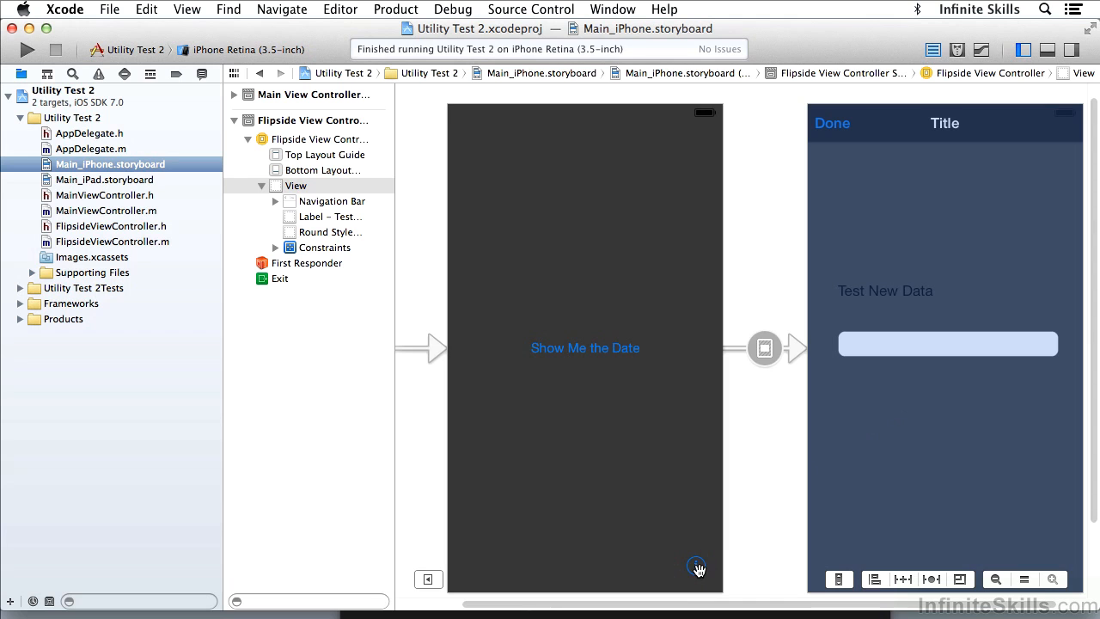
pyautogui.moveTo(938, 430)
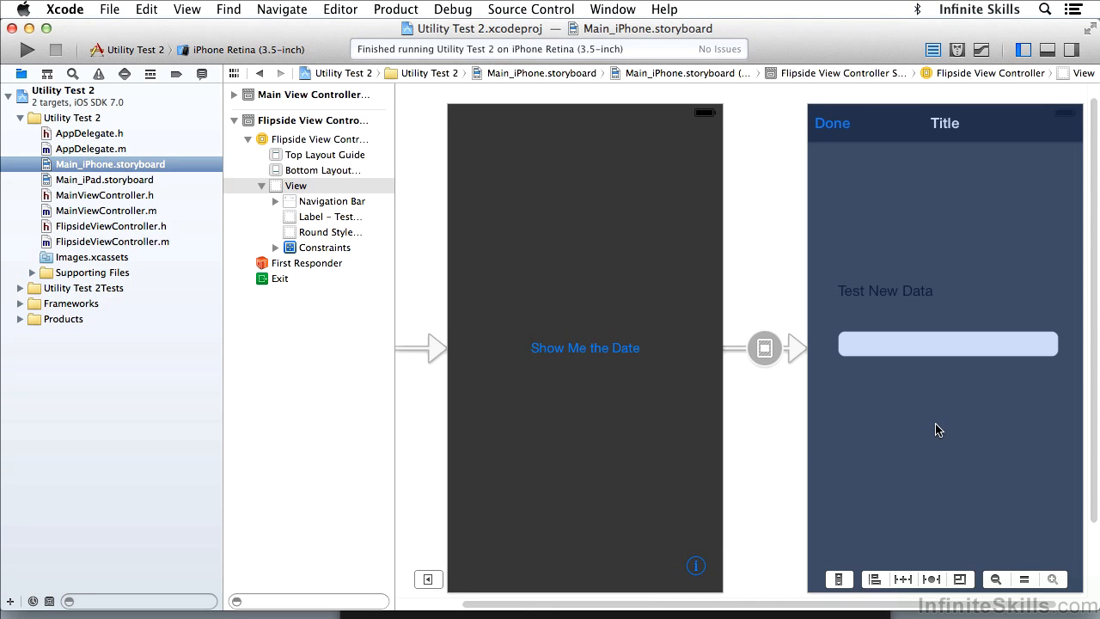
pyautogui.moveTo(837, 131)
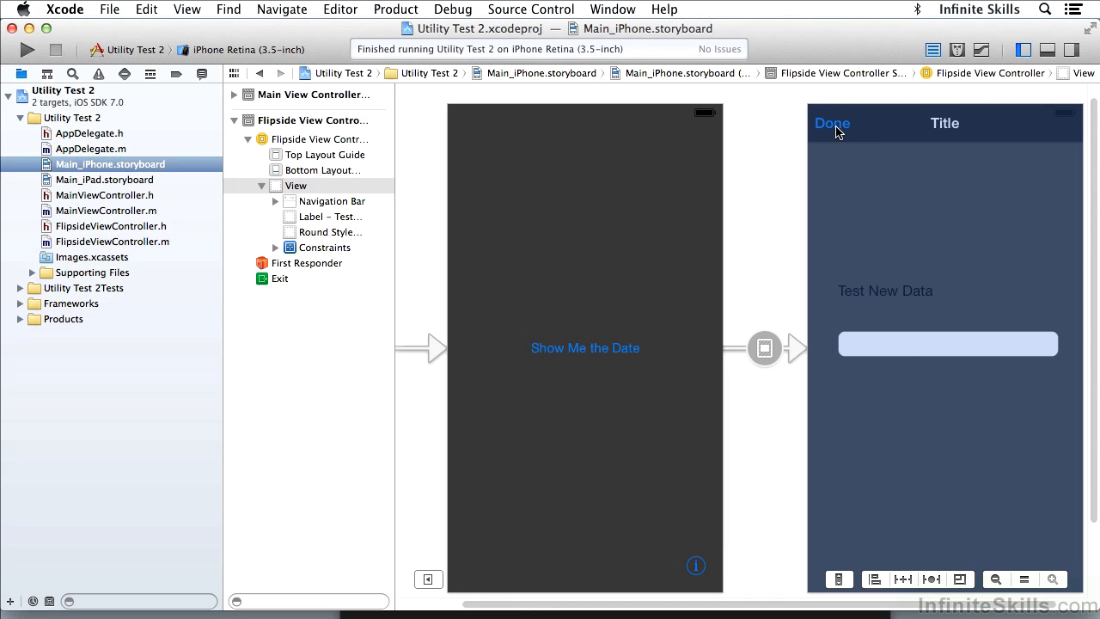
pyautogui.moveTo(598, 352)
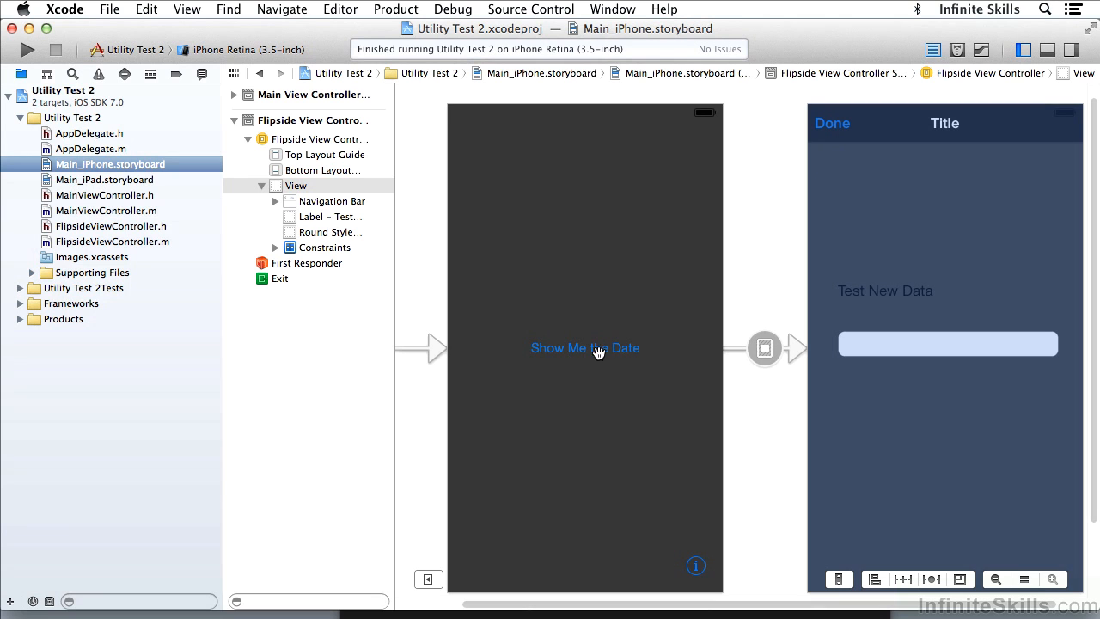
pyautogui.moveTo(594, 350)
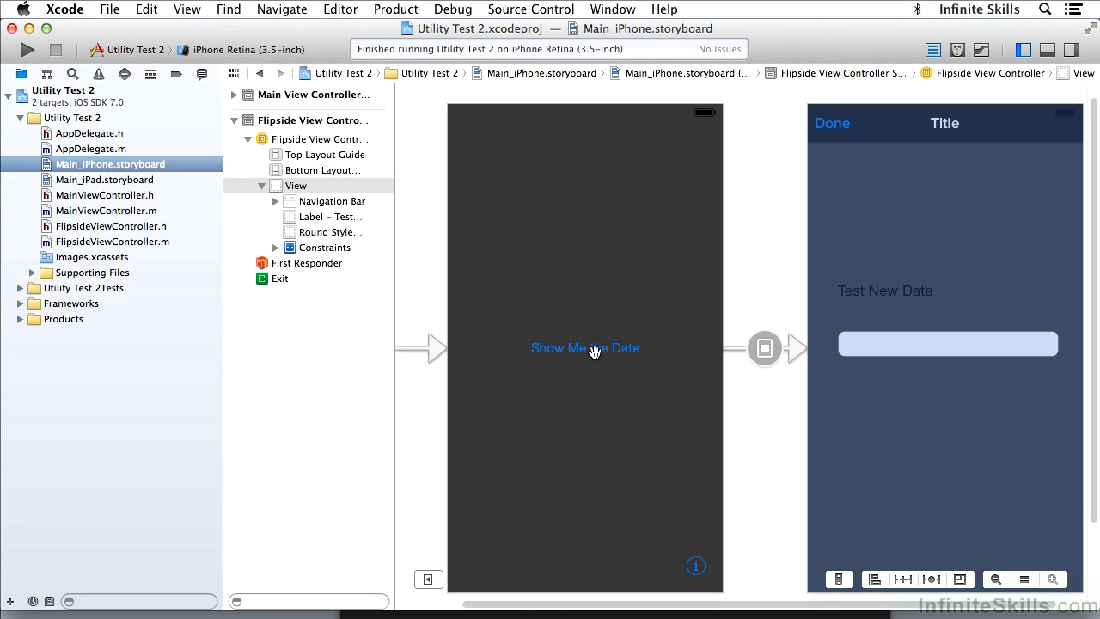
pyautogui.moveTo(915, 347)
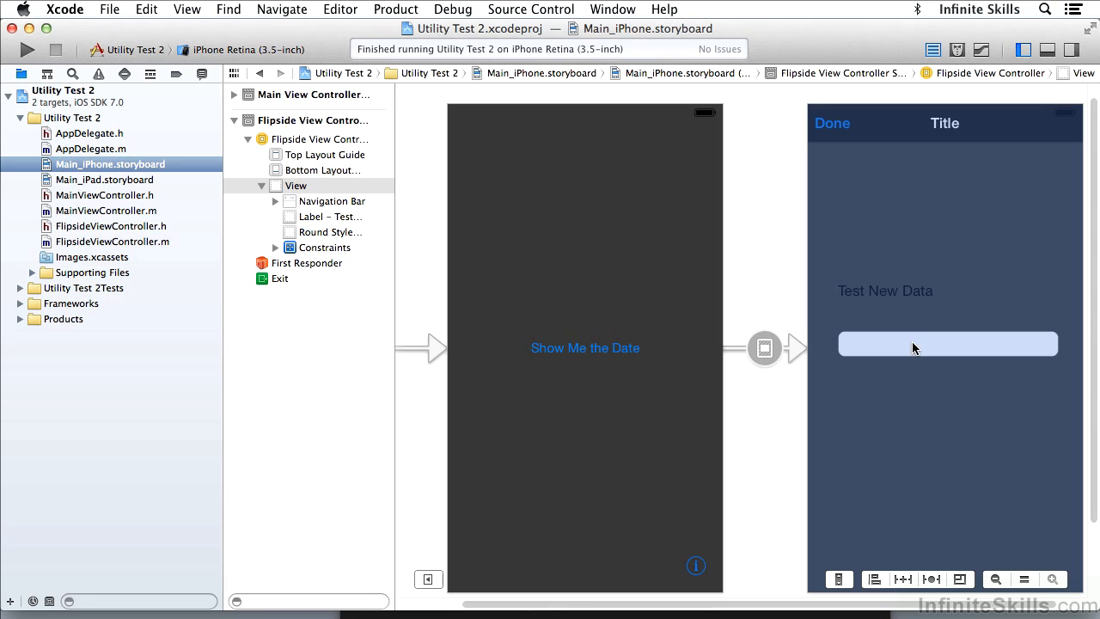
pyautogui.moveTo(910, 348)
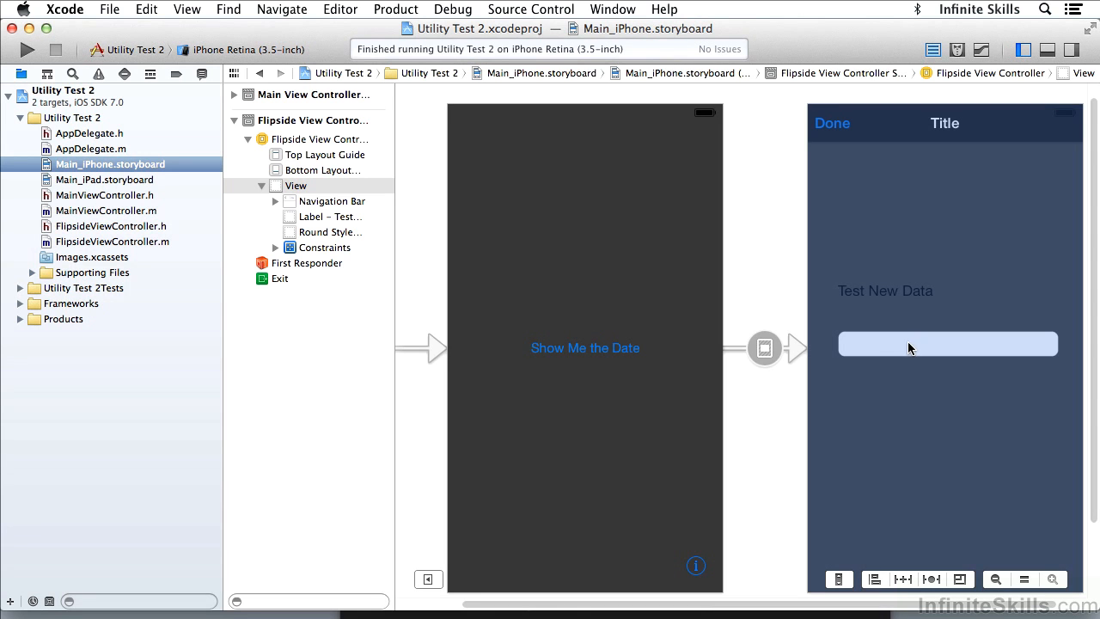
pyautogui.moveTo(597, 350)
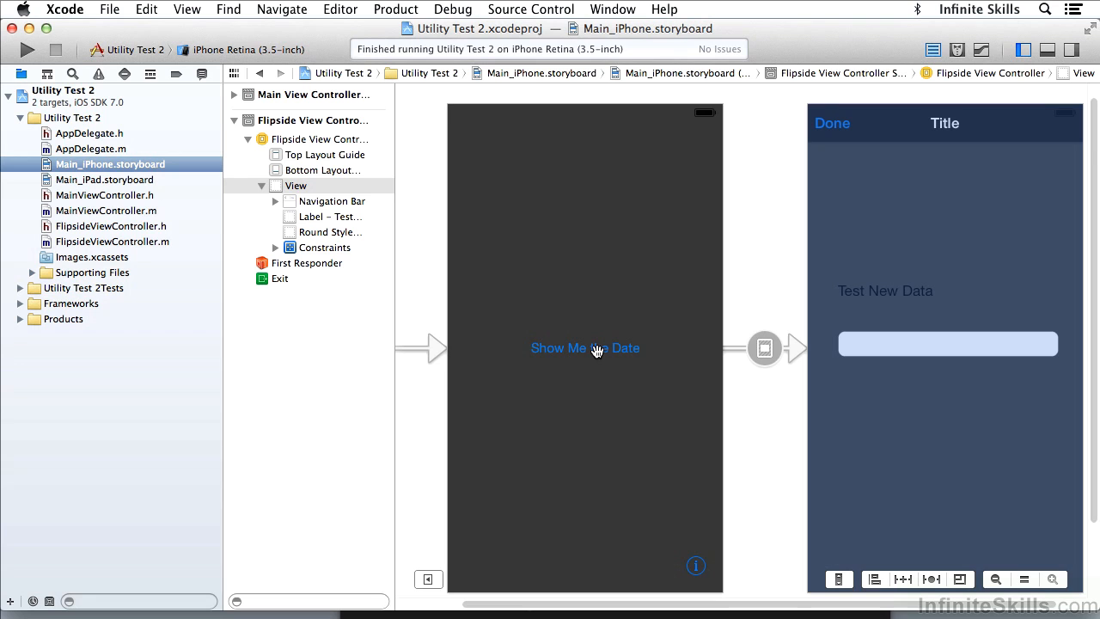
pyautogui.moveTo(606, 383)
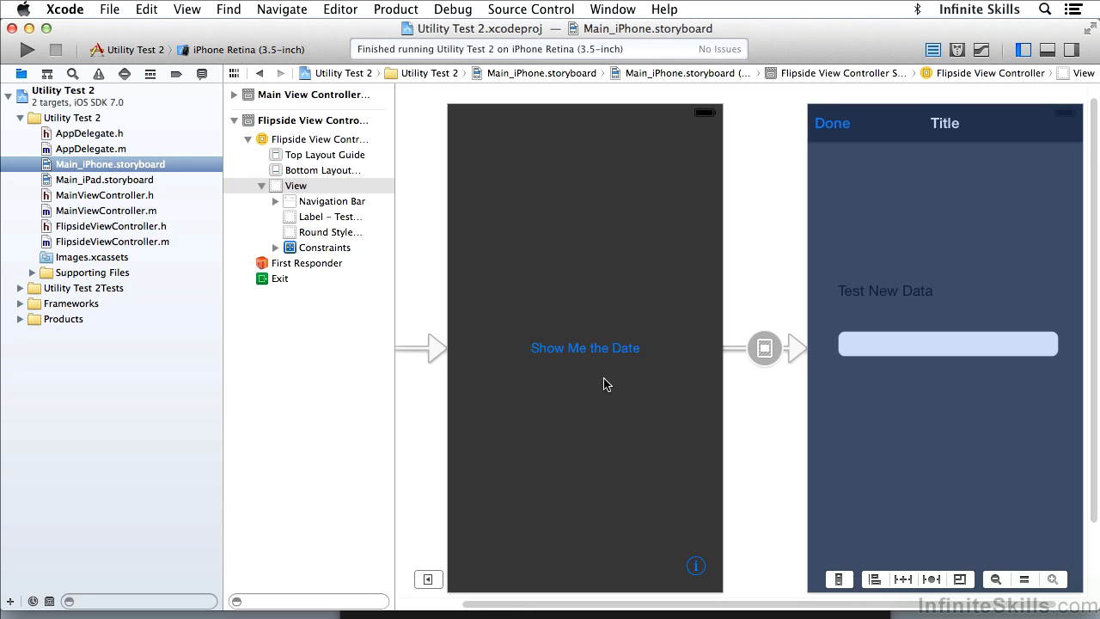
pyautogui.moveTo(606, 464)
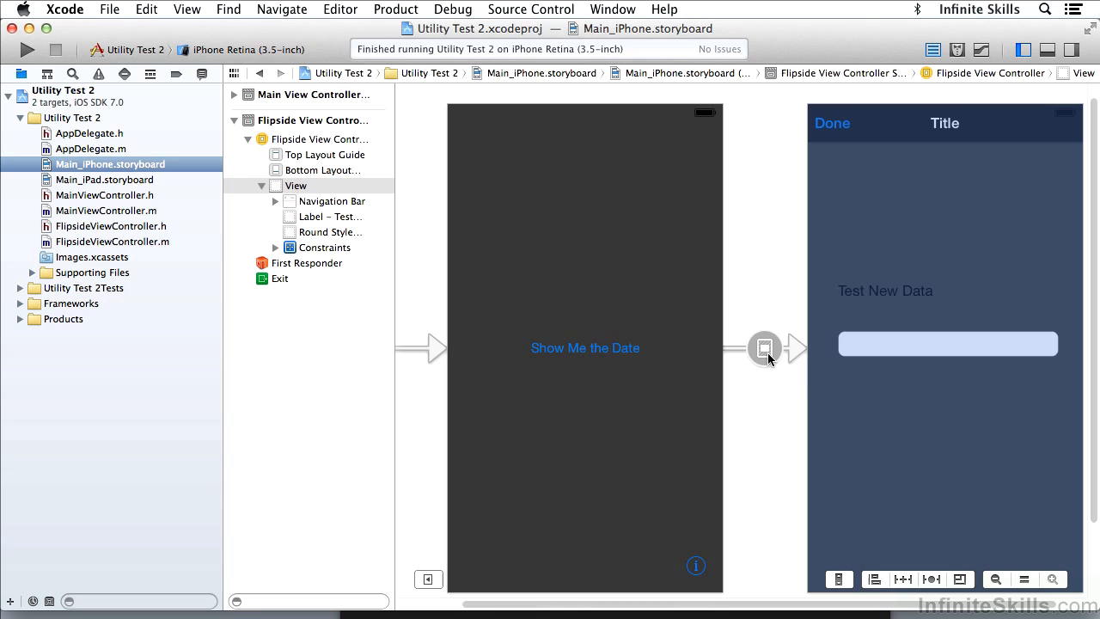
pyautogui.moveTo(662, 361)
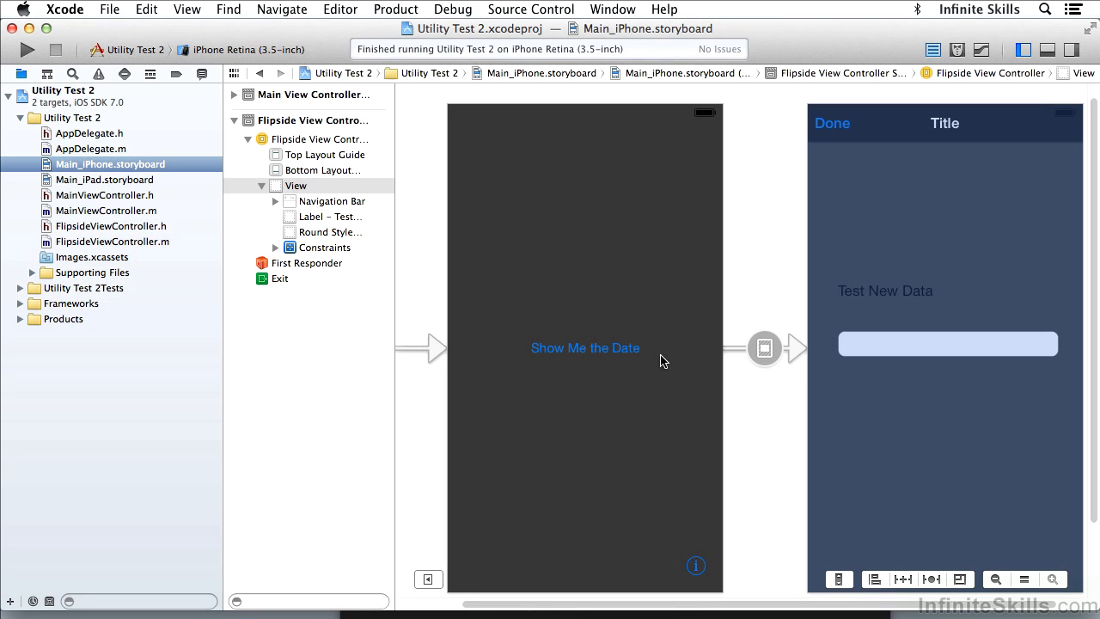
pyautogui.moveTo(932, 433)
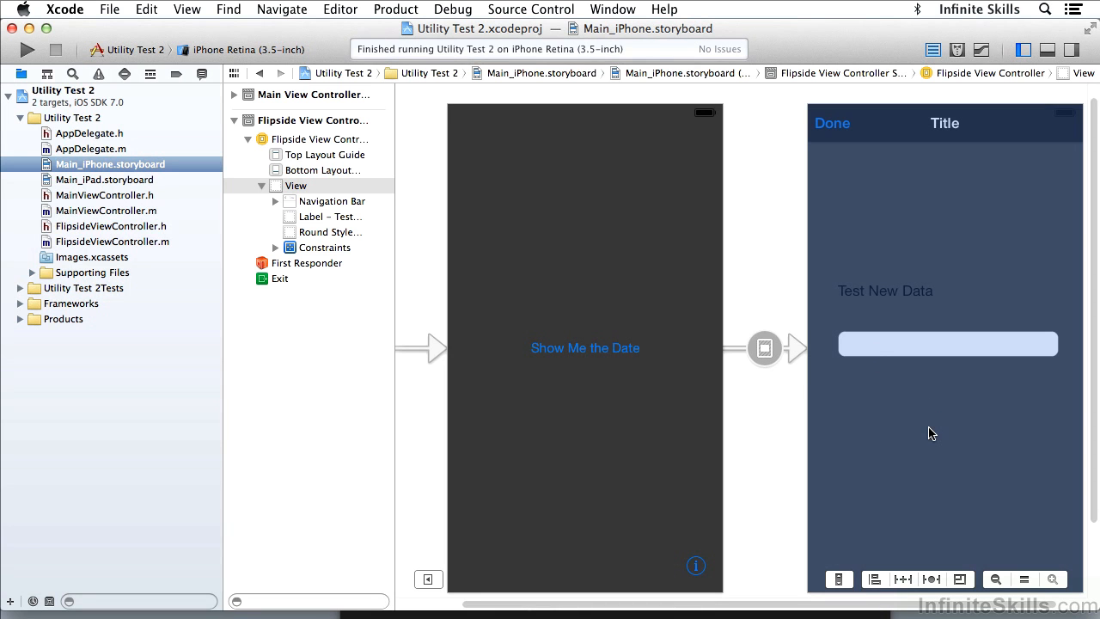
pyautogui.moveTo(636, 417)
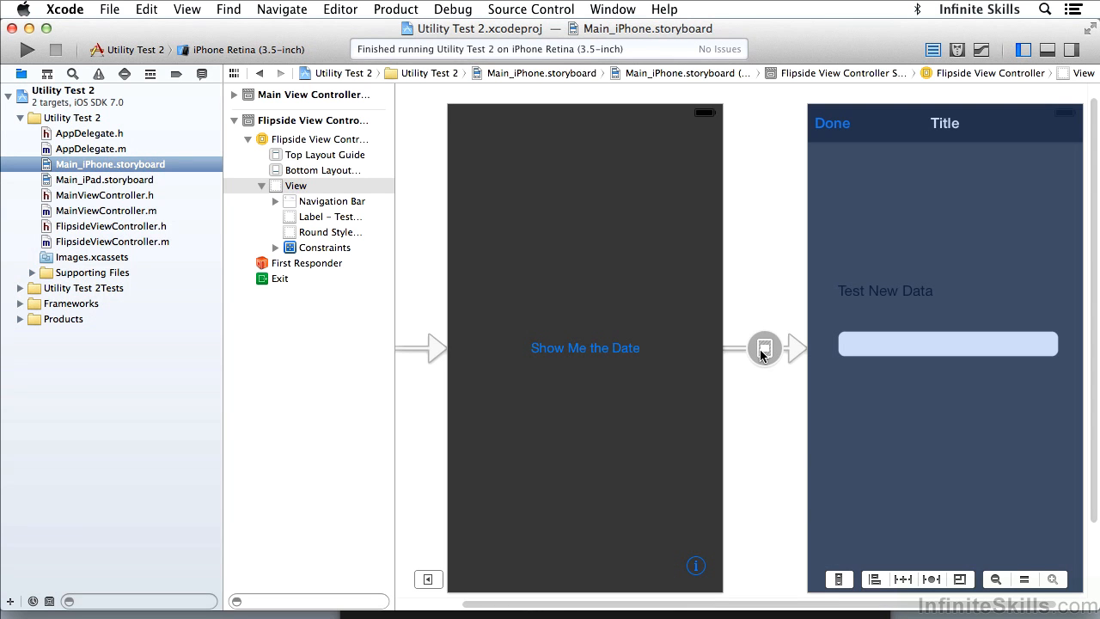
pyautogui.moveTo(629, 471)
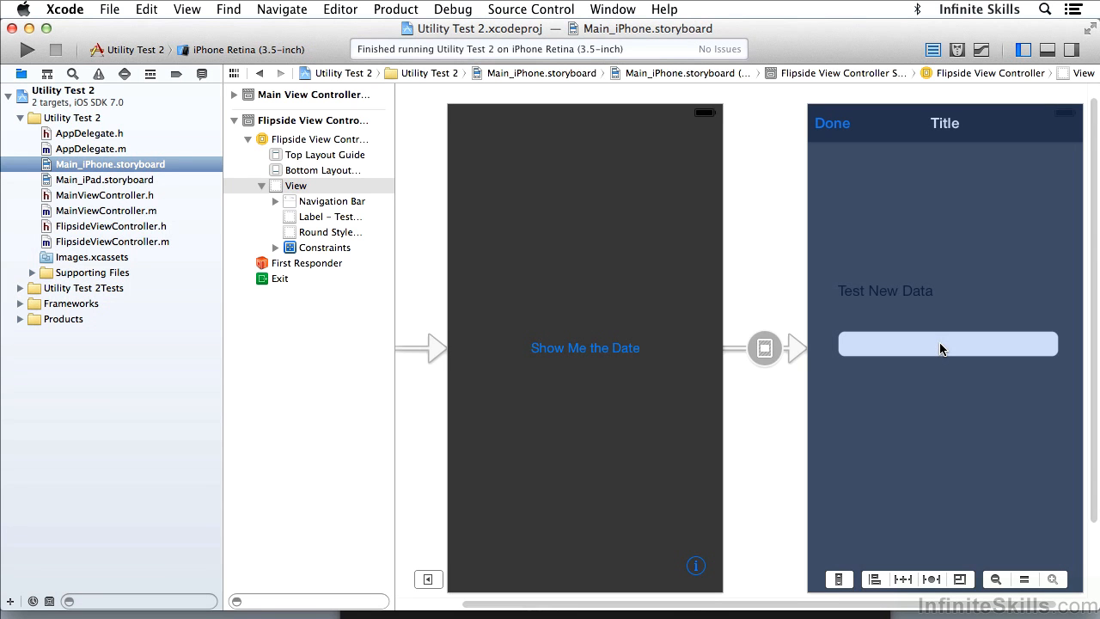
pyautogui.moveTo(433, 217)
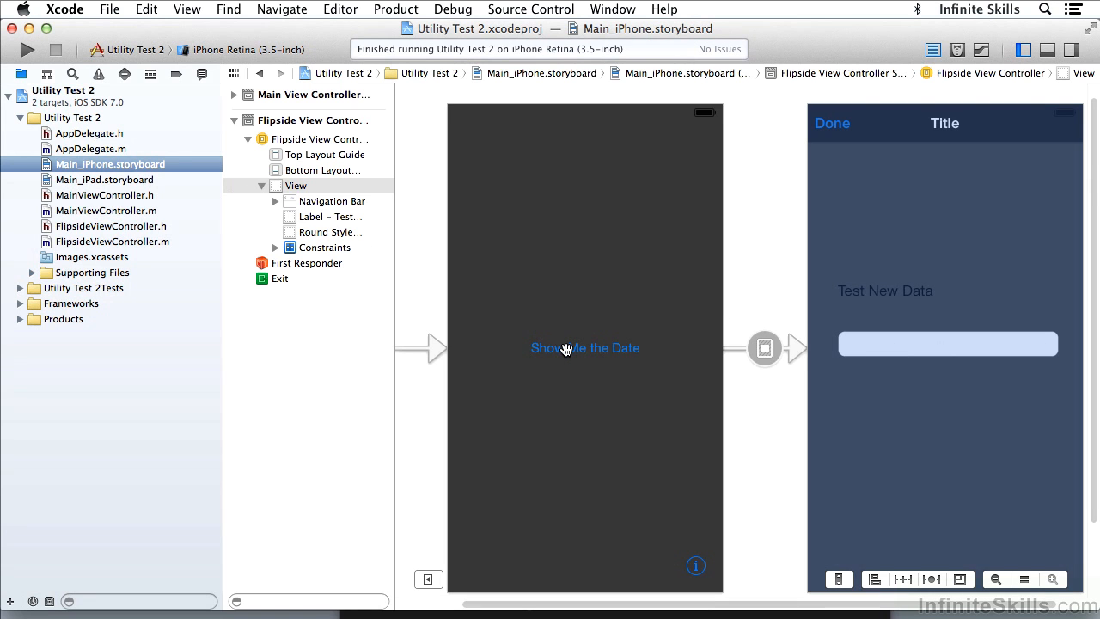
pyautogui.moveTo(584, 405)
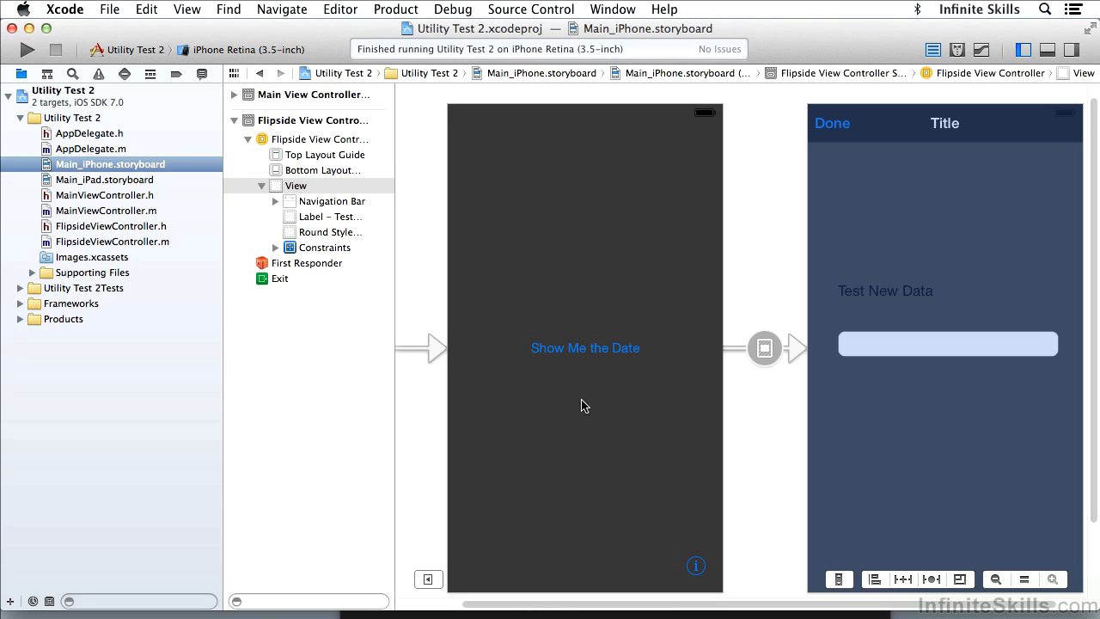
pyautogui.moveTo(650, 416)
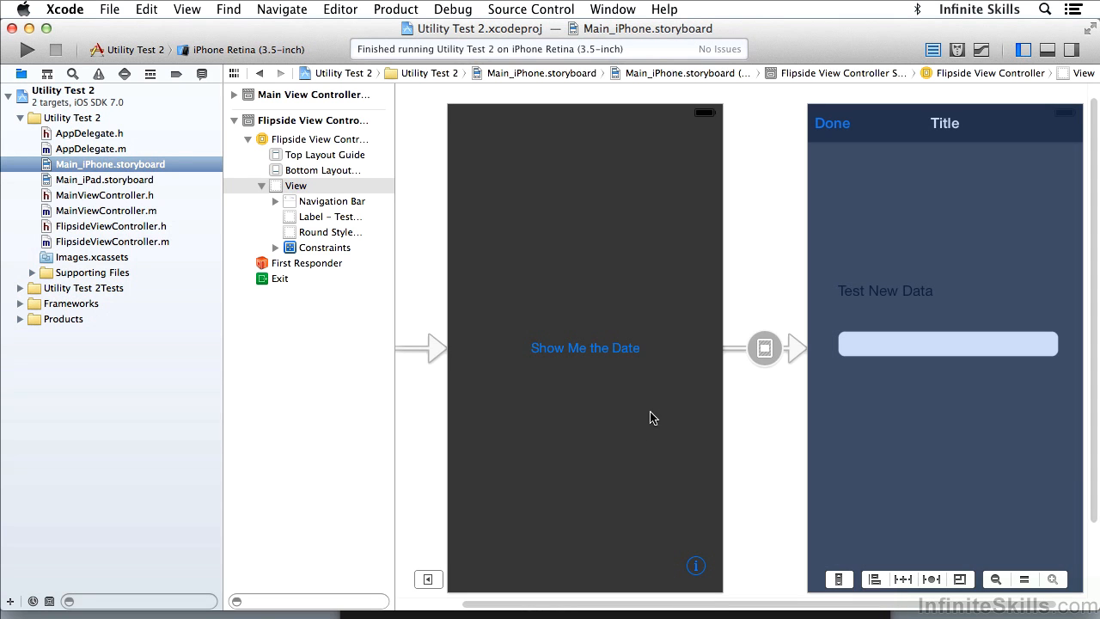
pyautogui.moveTo(766, 364)
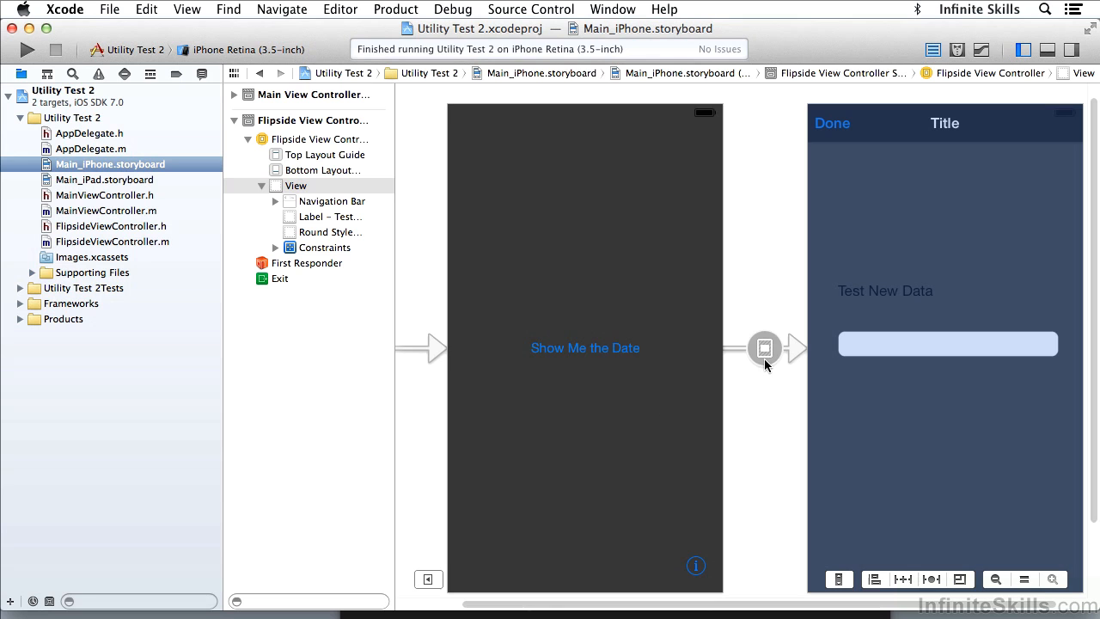
pyautogui.moveTo(893, 420)
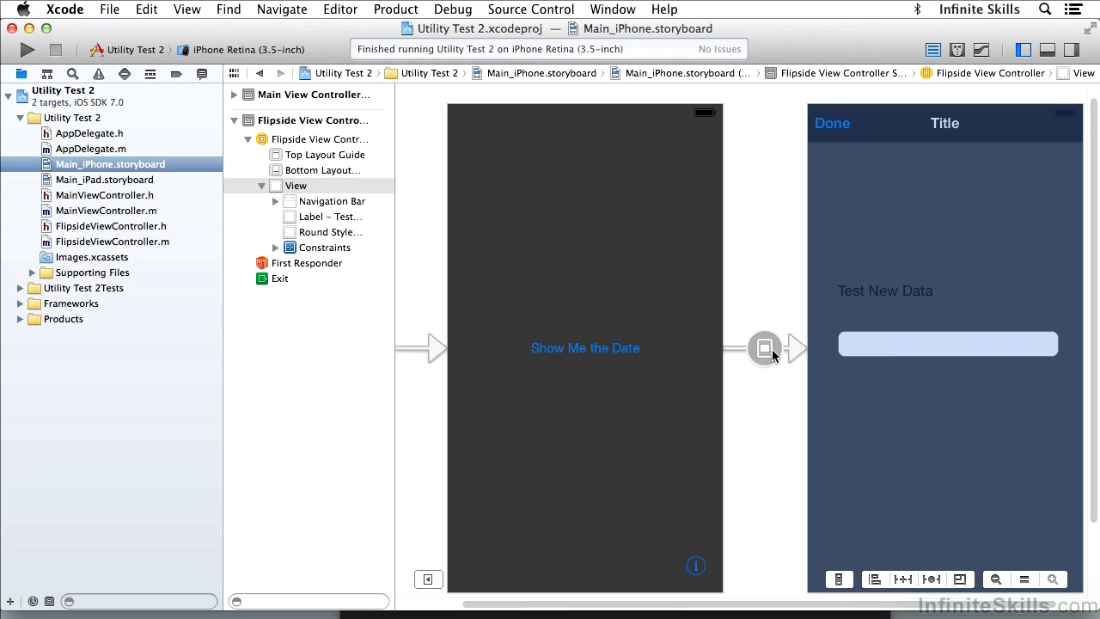
pyautogui.moveTo(679, 359)
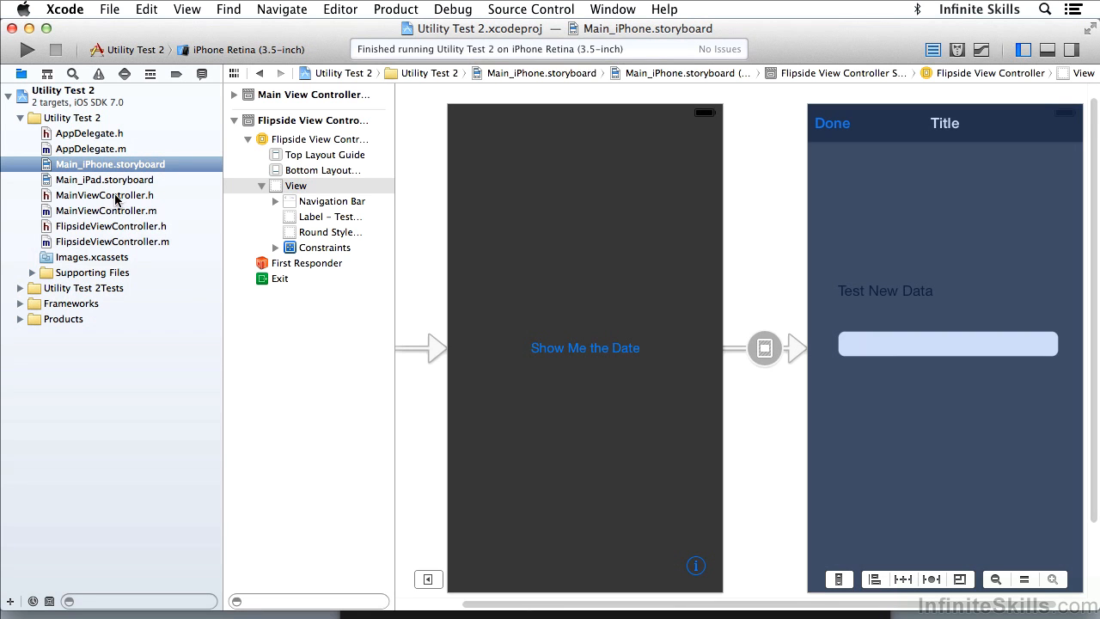
# View MainViewController.h, then switch to MainViewController.m with showMeAction and prepareForSegue.
pyautogui.click(105, 195)
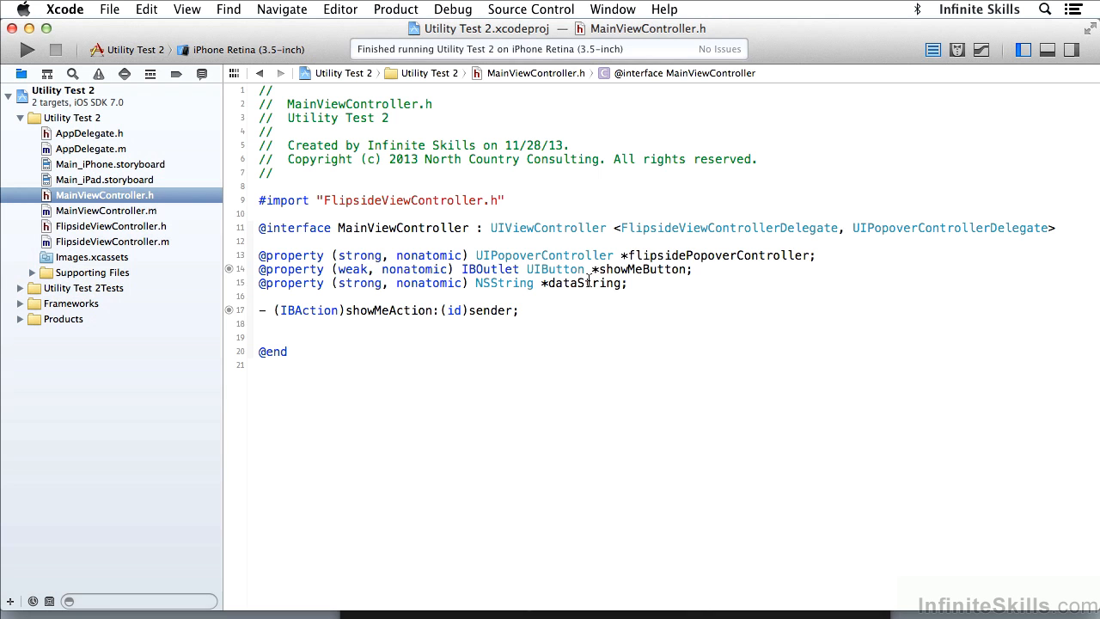
pyautogui.click(105, 211)
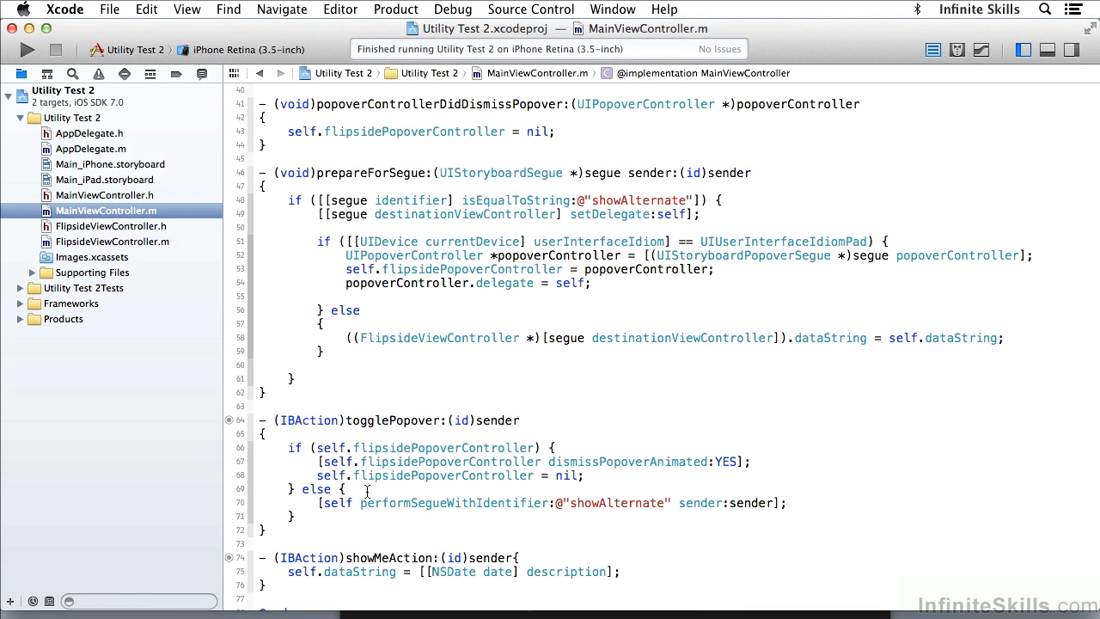
pyautogui.moveTo(397, 565)
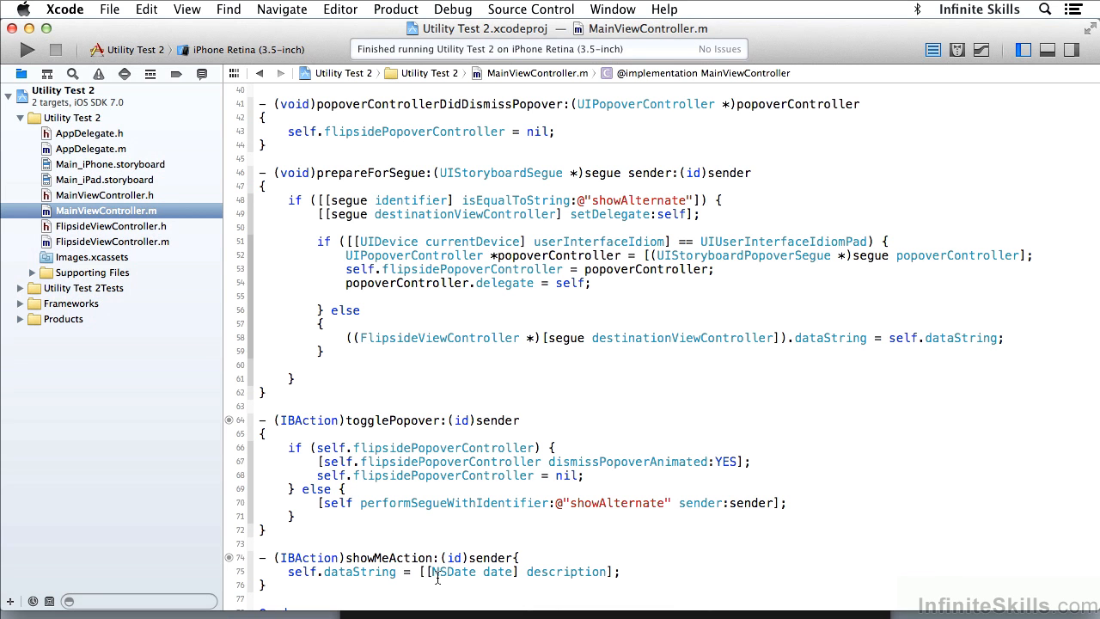
pyautogui.moveTo(521, 572)
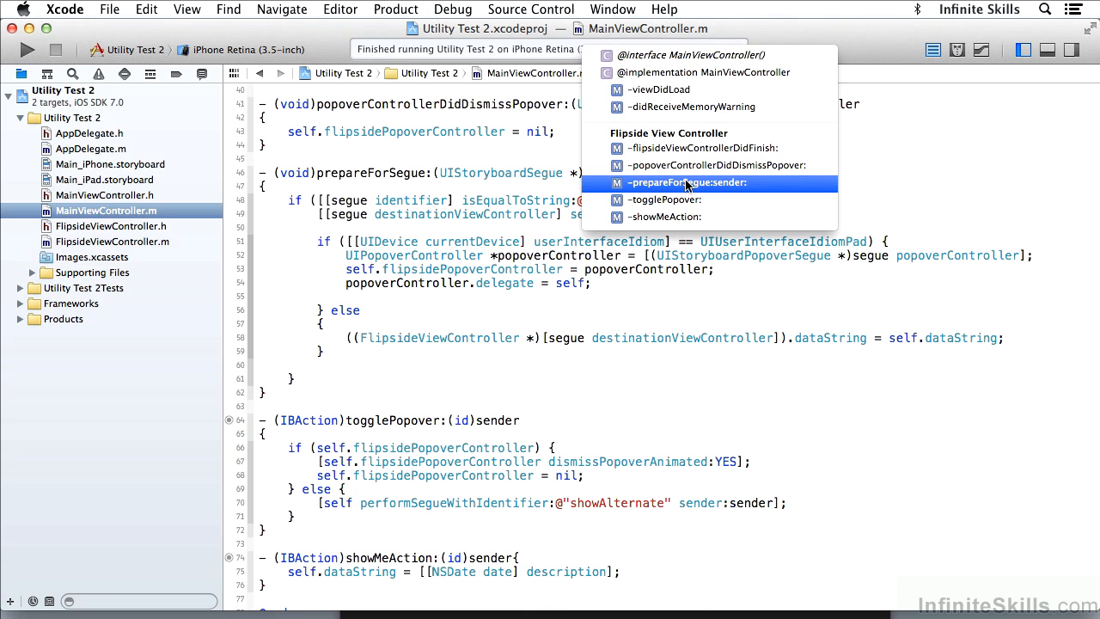
# Jump to the prepareForSegue:sender: method via the jump bar.
pyautogui.click(686, 182)
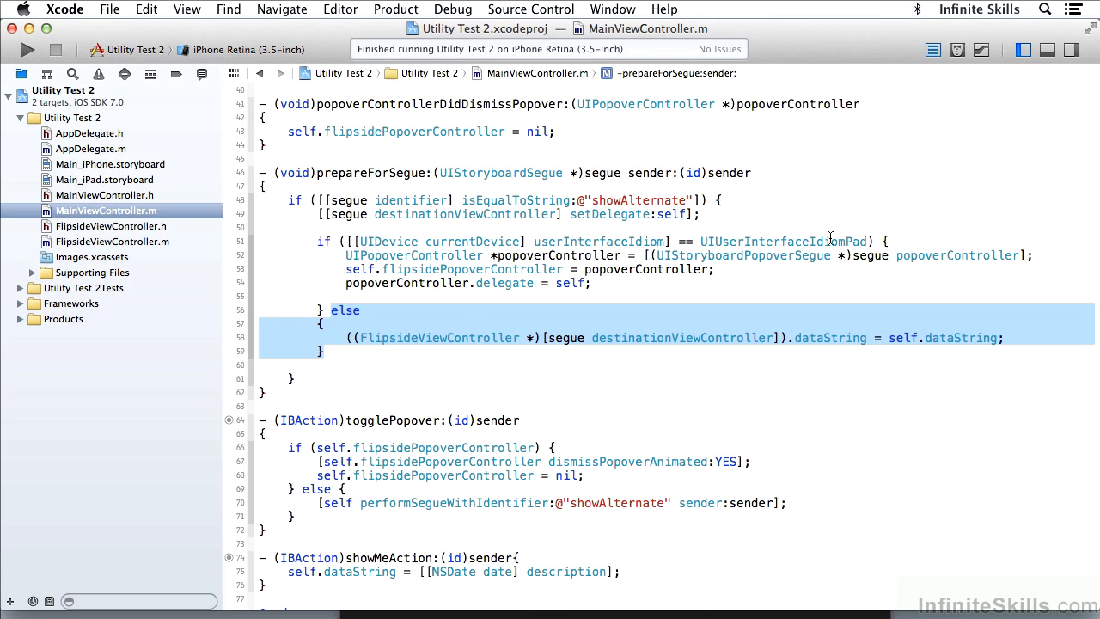
pyautogui.moveTo(601, 337)
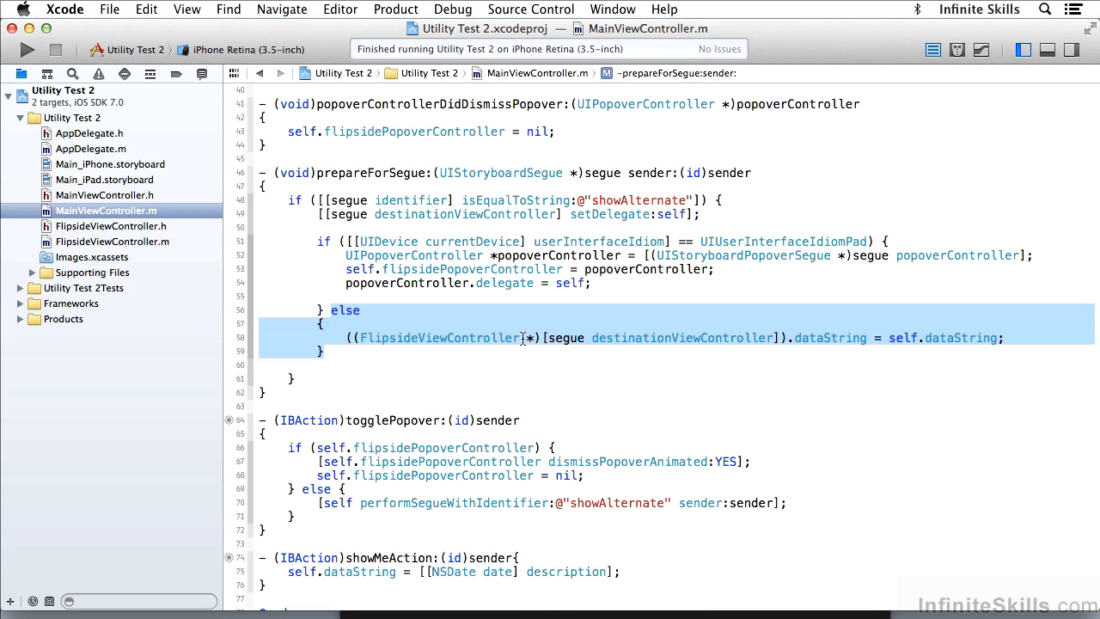
pyautogui.moveTo(831, 337)
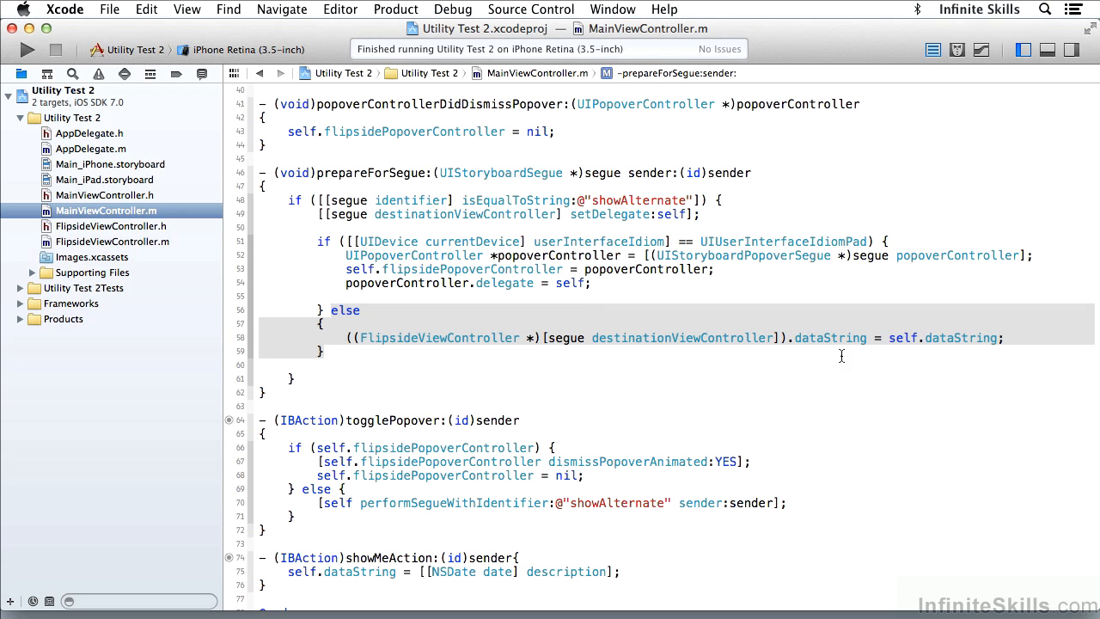
# View FlipsideViewController.h with its textField outlet, delegate and dataString property.
pyautogui.click(112, 225)
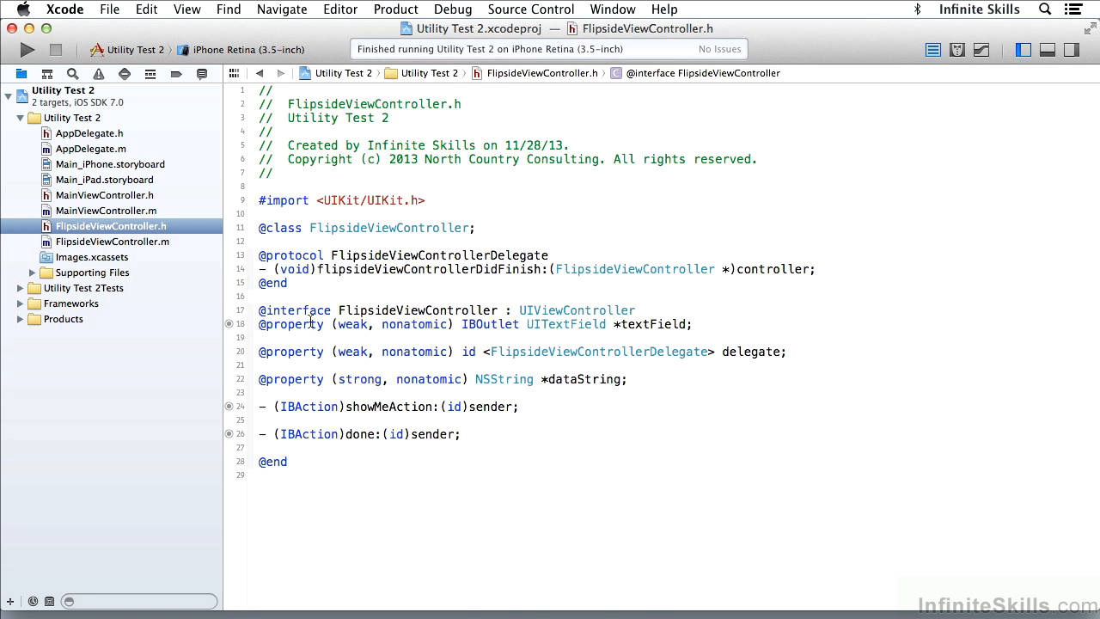
# View FlipsideViewController.m's viewWillAppear, then run Utility Test 2 in the simulator.
pyautogui.click(110, 242)
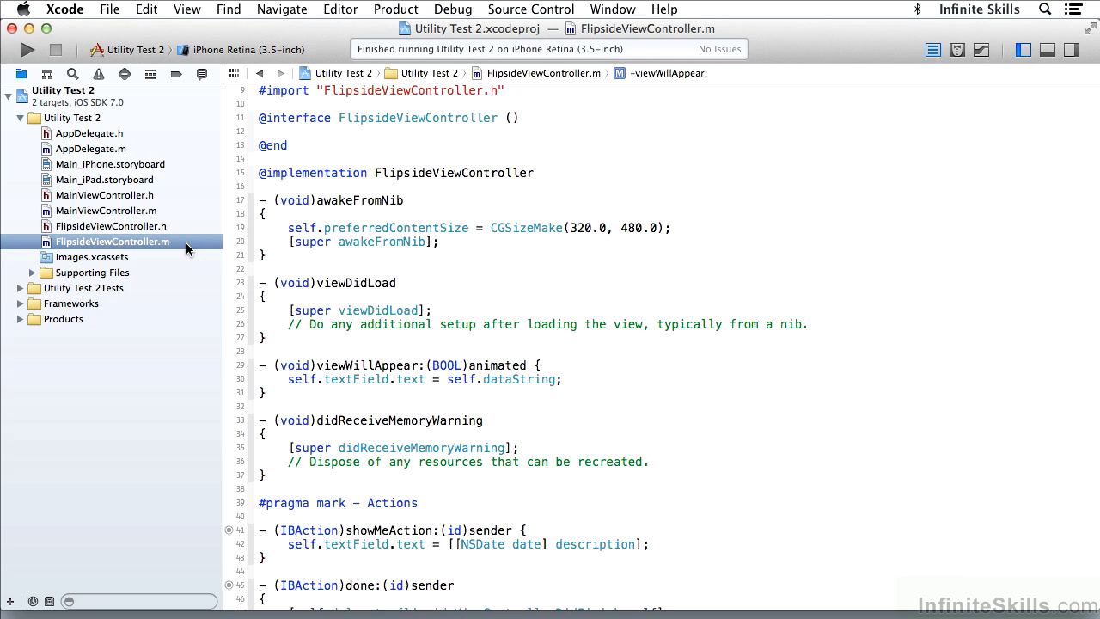
pyautogui.moveTo(348, 364)
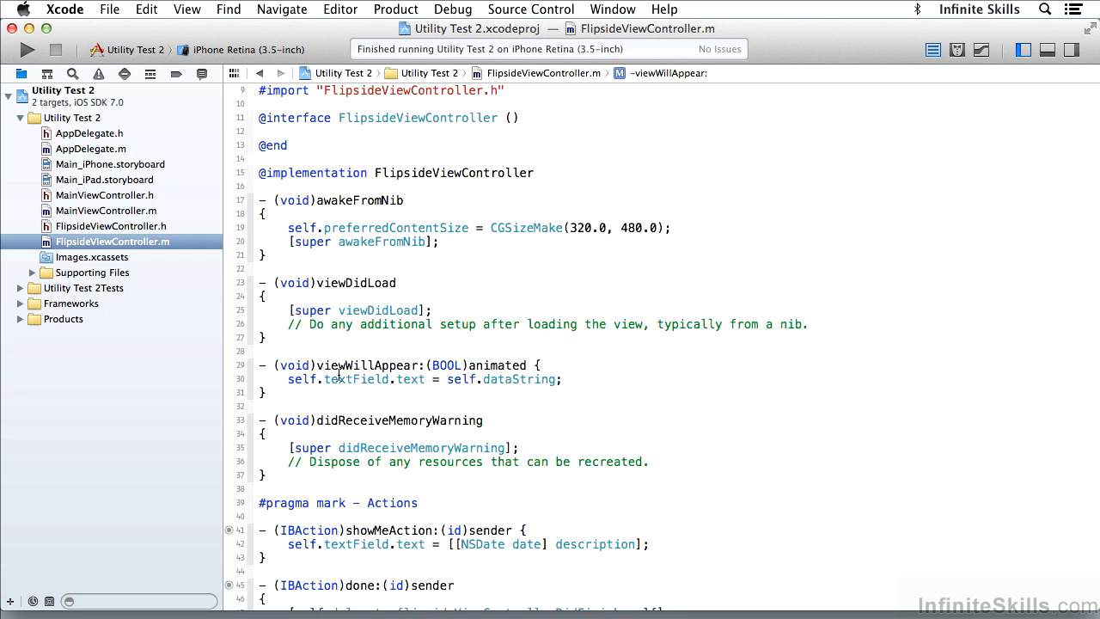
pyautogui.moveTo(410, 383)
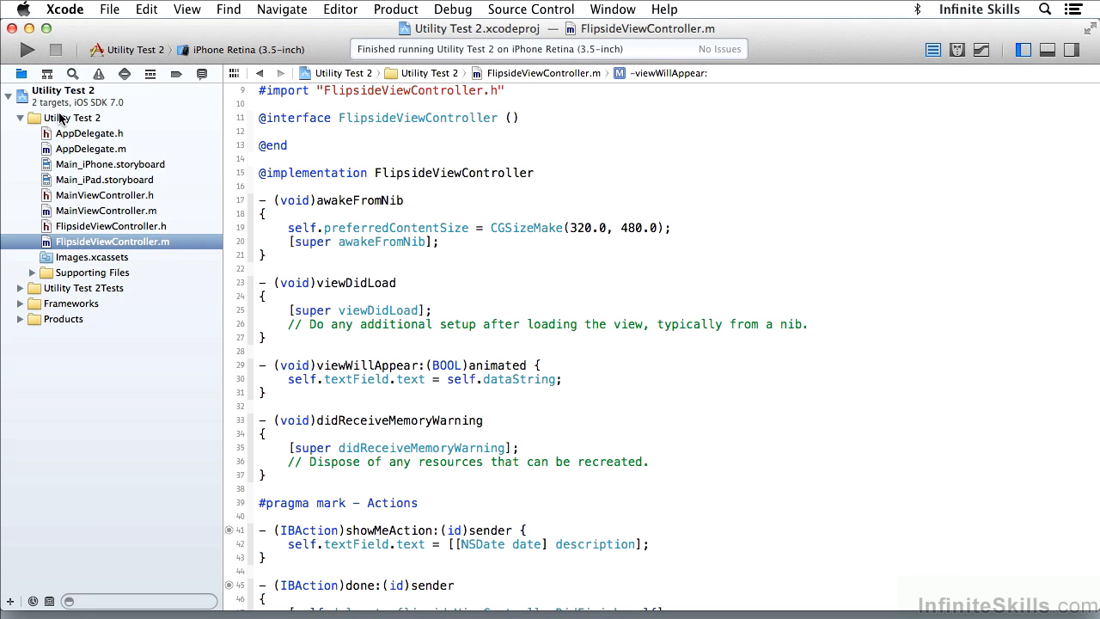
pyautogui.click(27, 49)
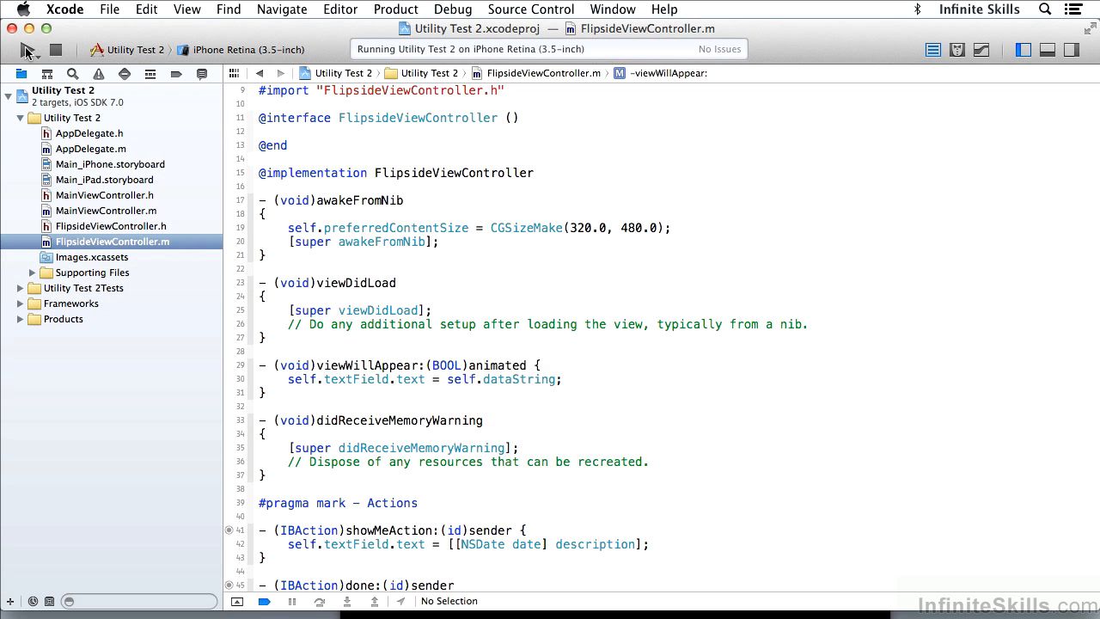
pyautogui.click(26, 49)
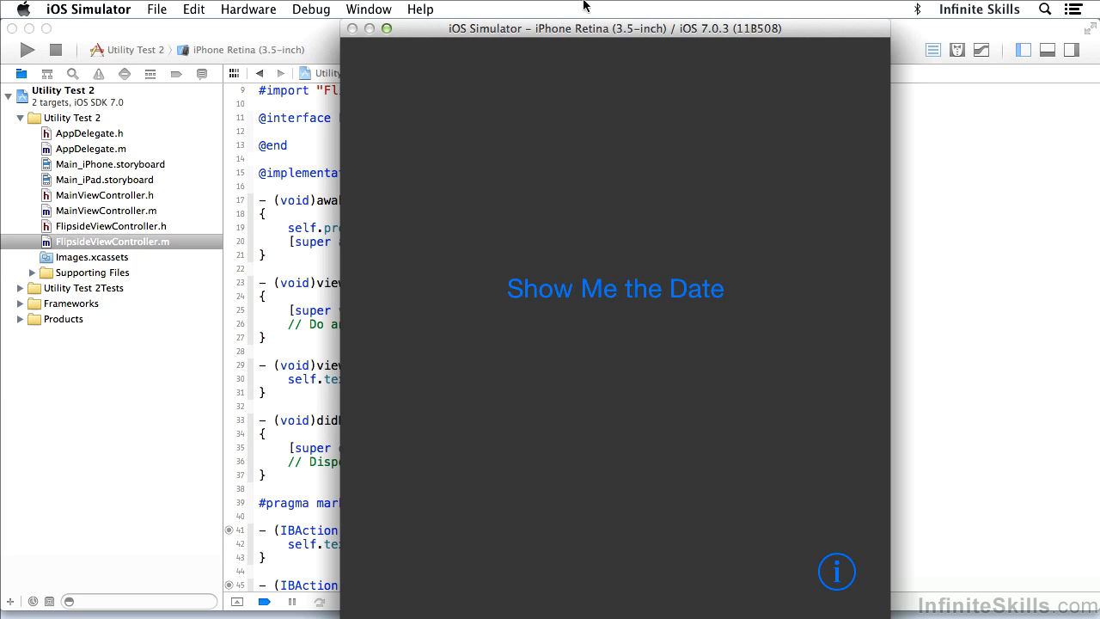
pyautogui.moveTo(683, 284)
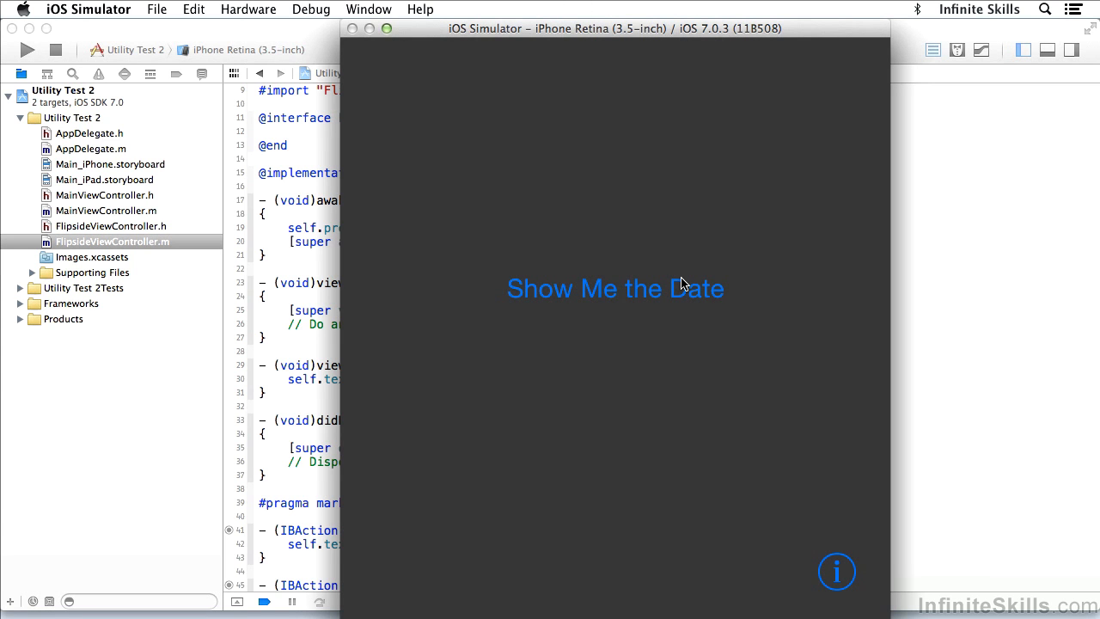
pyautogui.moveTo(608, 200)
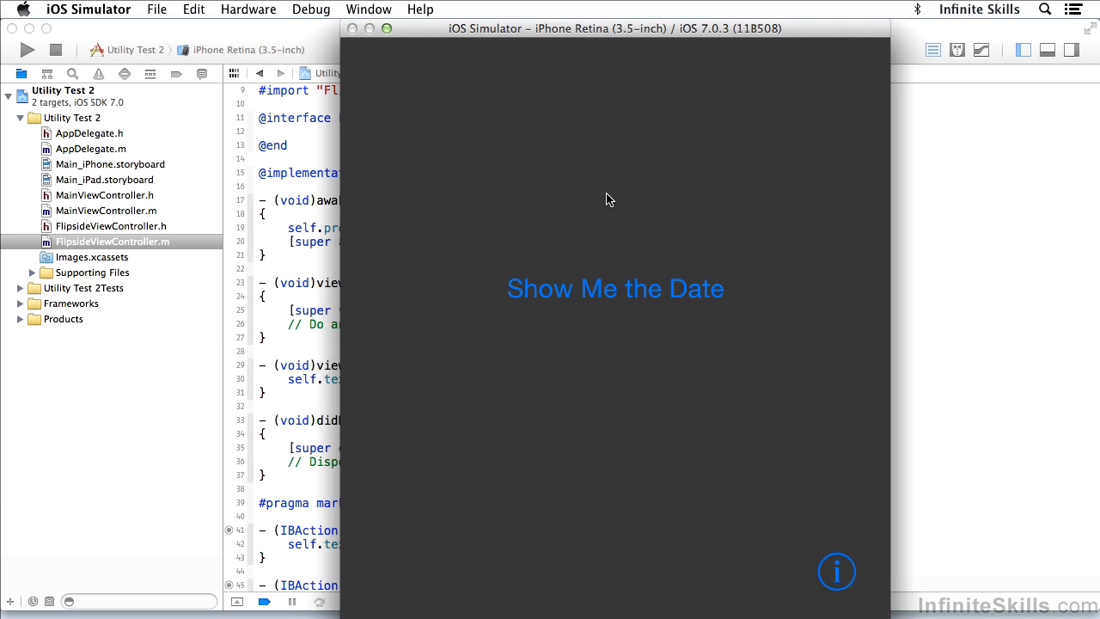
pyautogui.moveTo(828, 557)
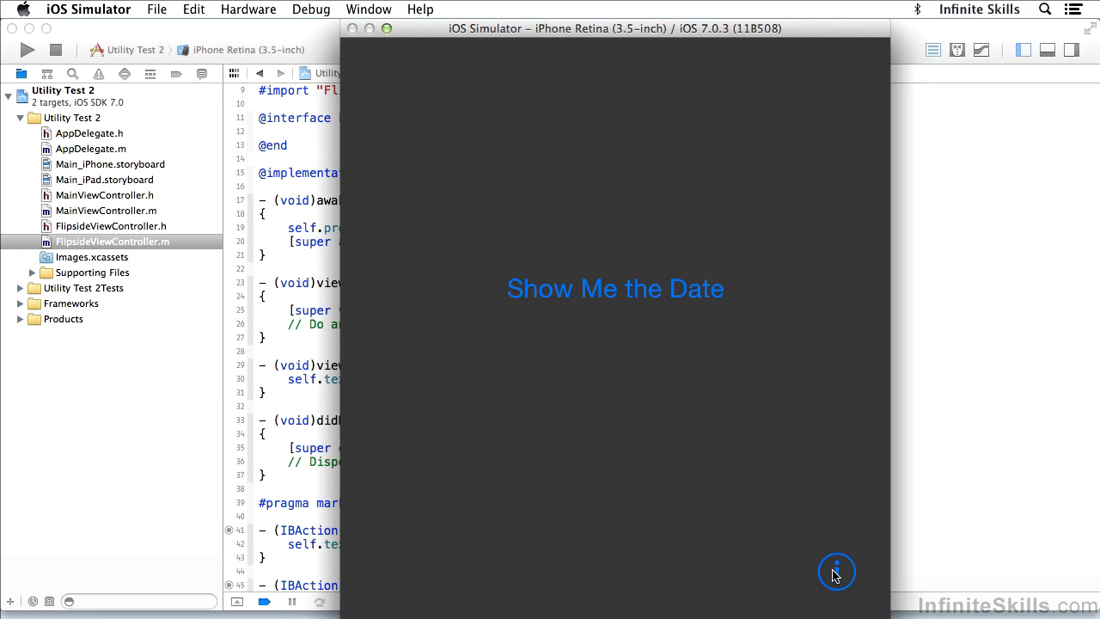
pyautogui.click(836, 573)
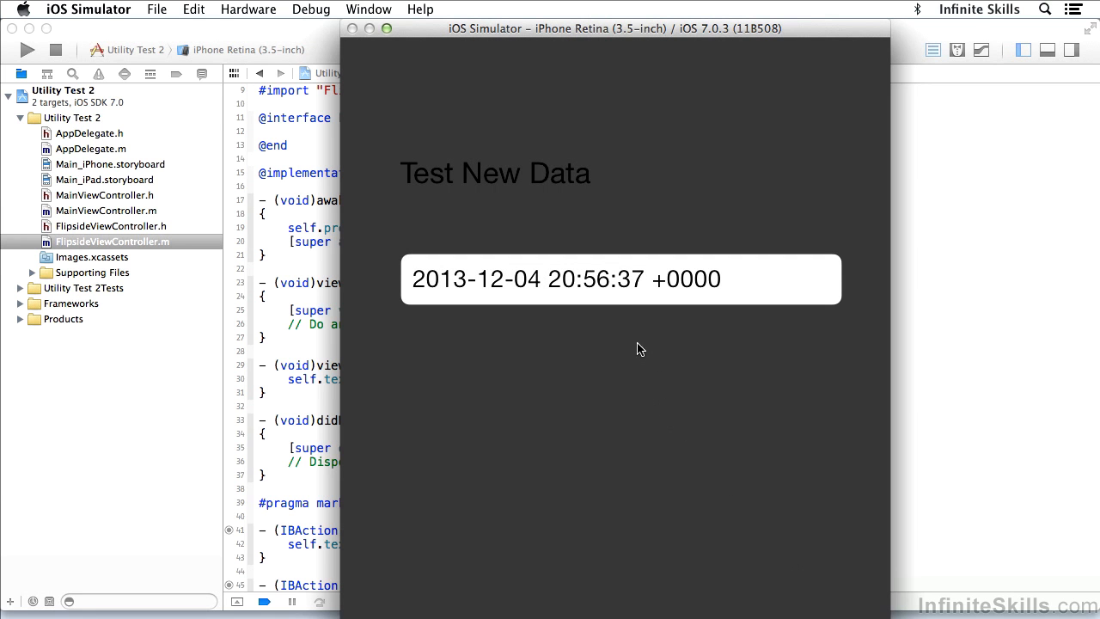
pyautogui.moveTo(653, 289)
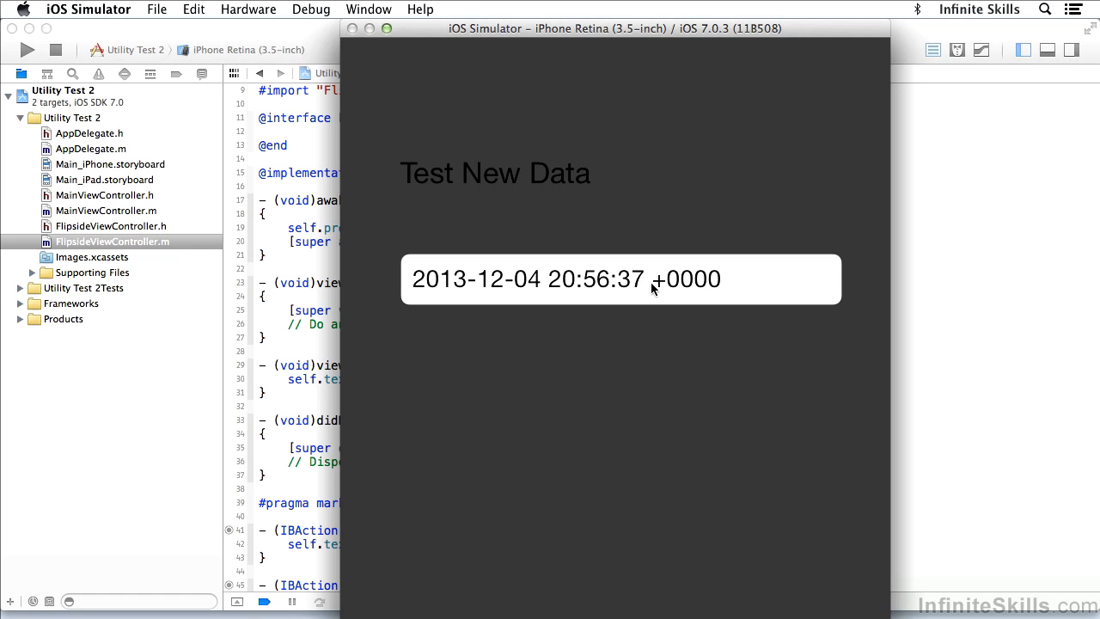